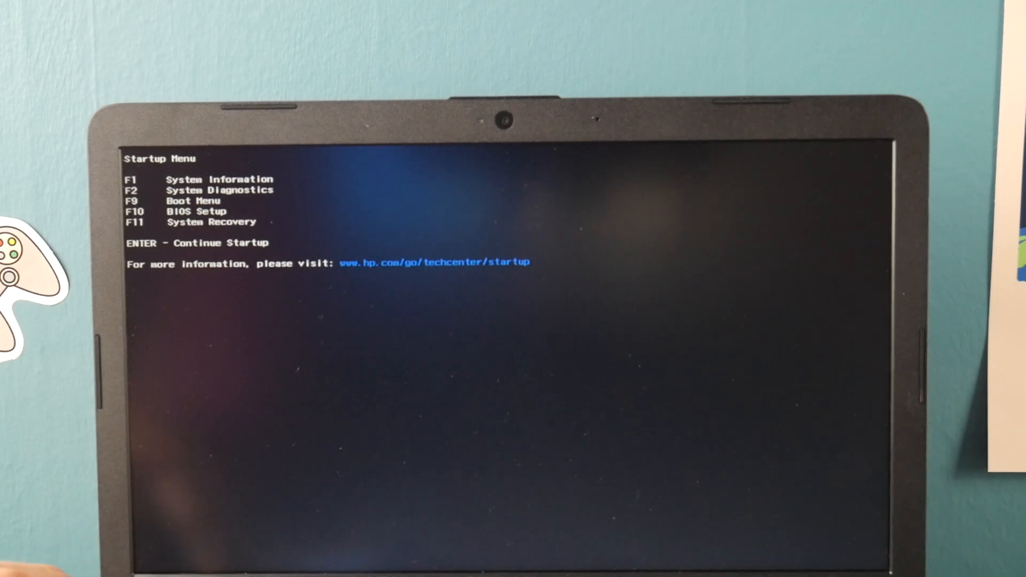
# Launch System Diagnostics with F2 to load the HP PC Hardware Diagnostics UEFI menu.
pyautogui.press('F2')
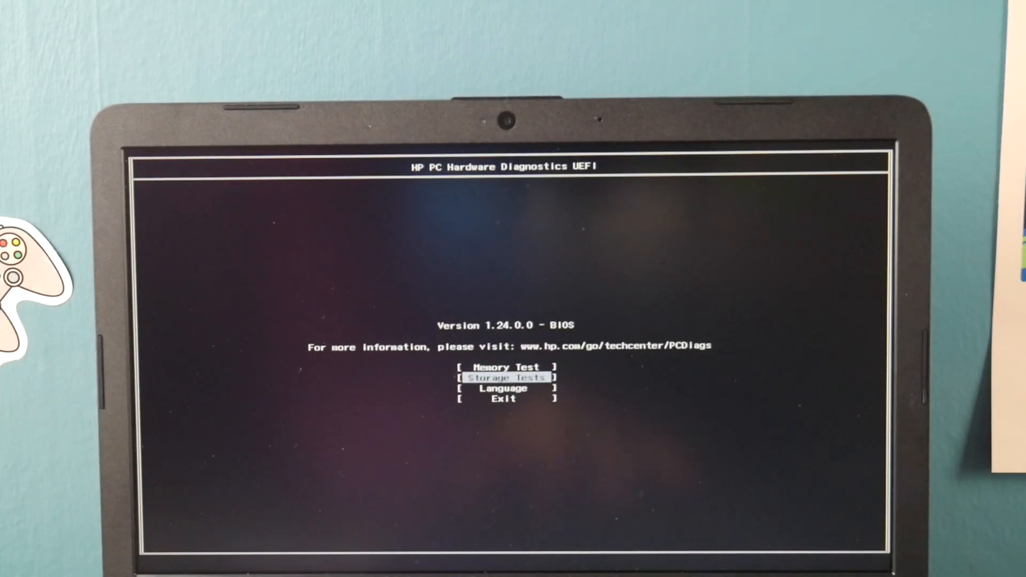
# Select Exit in the diagnostics menu and confirm Yes to return to the Startup Menu.
pyautogui.press('up')
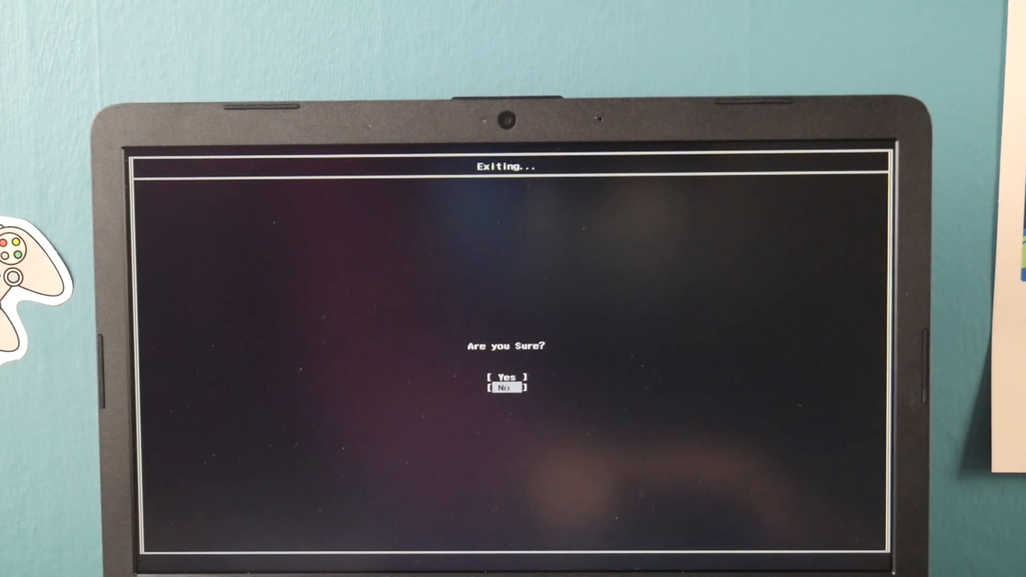
pyautogui.press('Return')
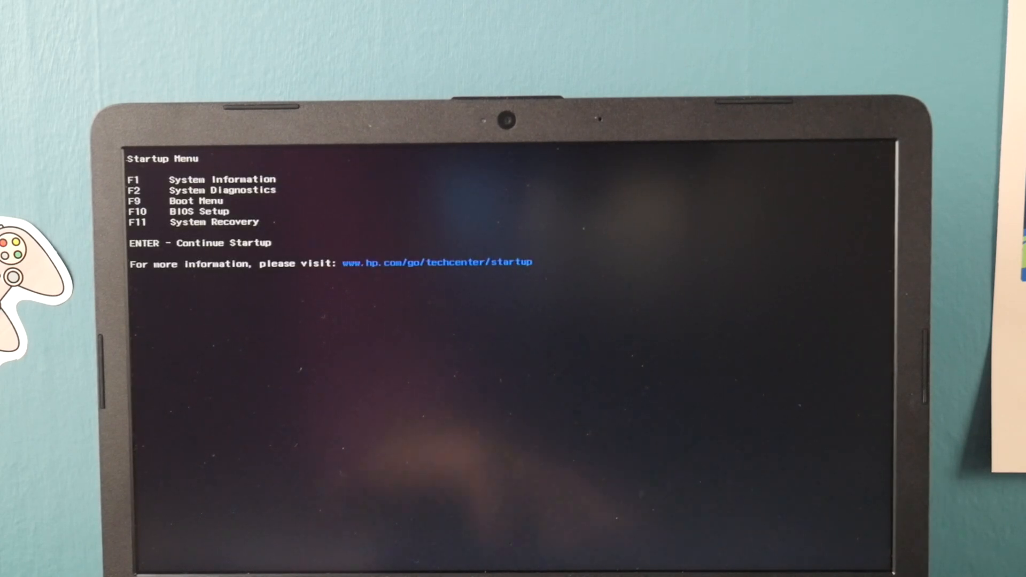